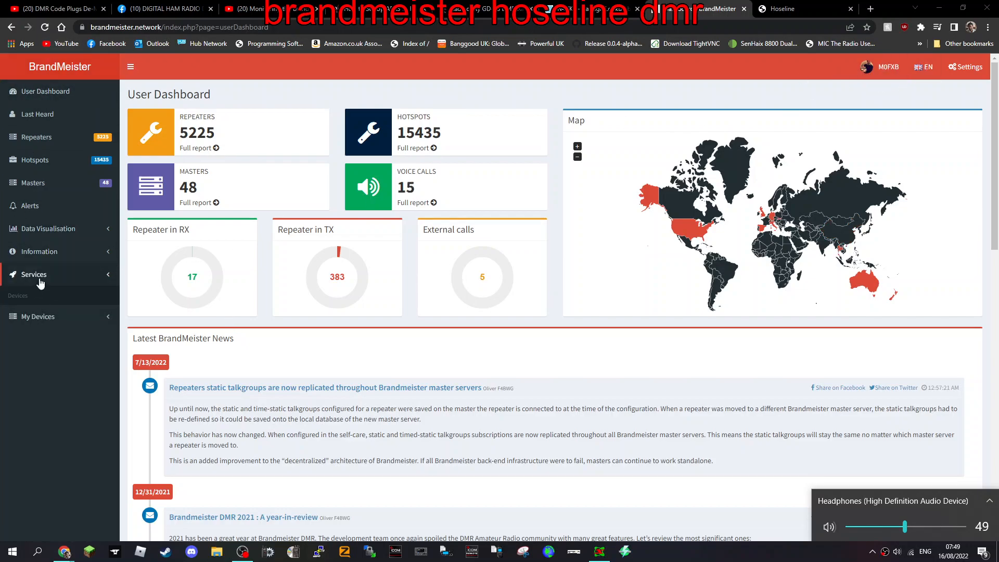
# Expand Services in the sidebar and launch the Hose line live talkgroup monitor.
pyautogui.click(33, 274)
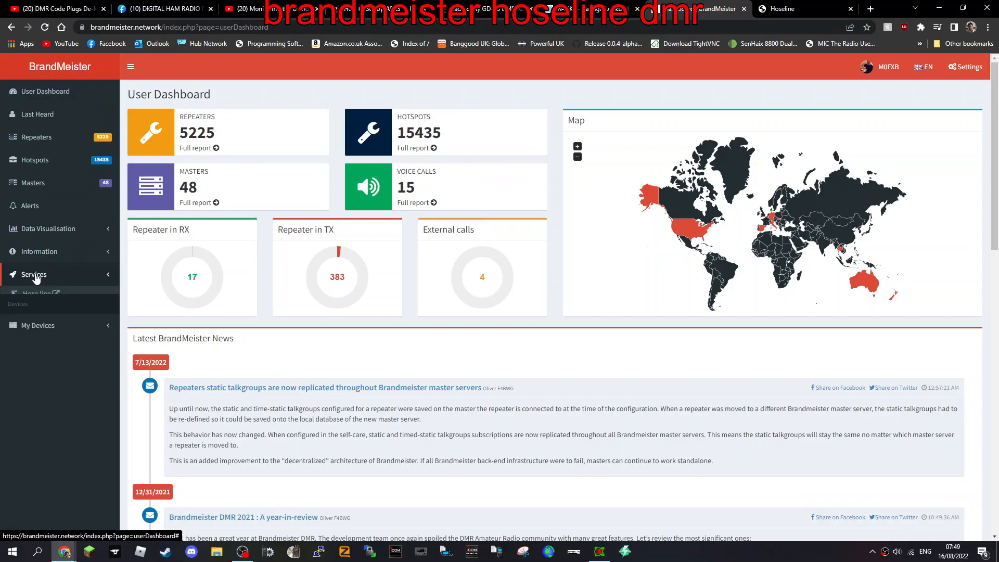
pyautogui.click(33, 273)
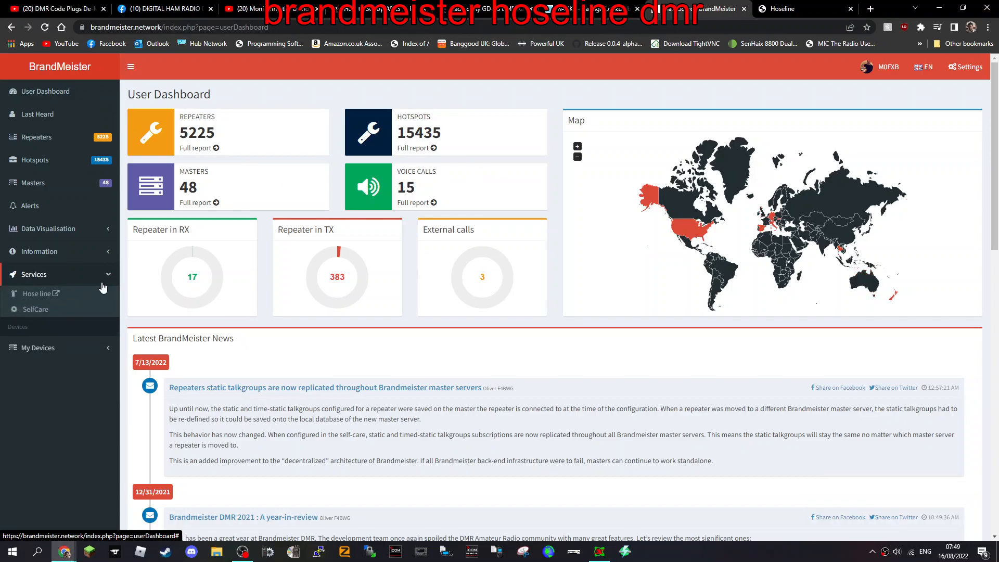
pyautogui.click(36, 293)
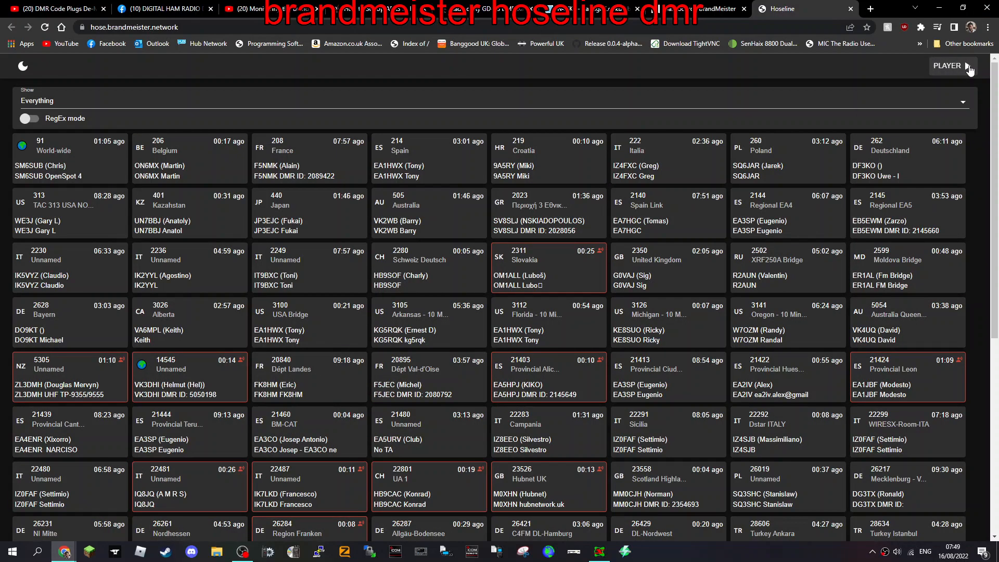
# Show the player panel and subscribe to talkgroups 5305 and 14545 for live audio.
pyautogui.click(946, 65)
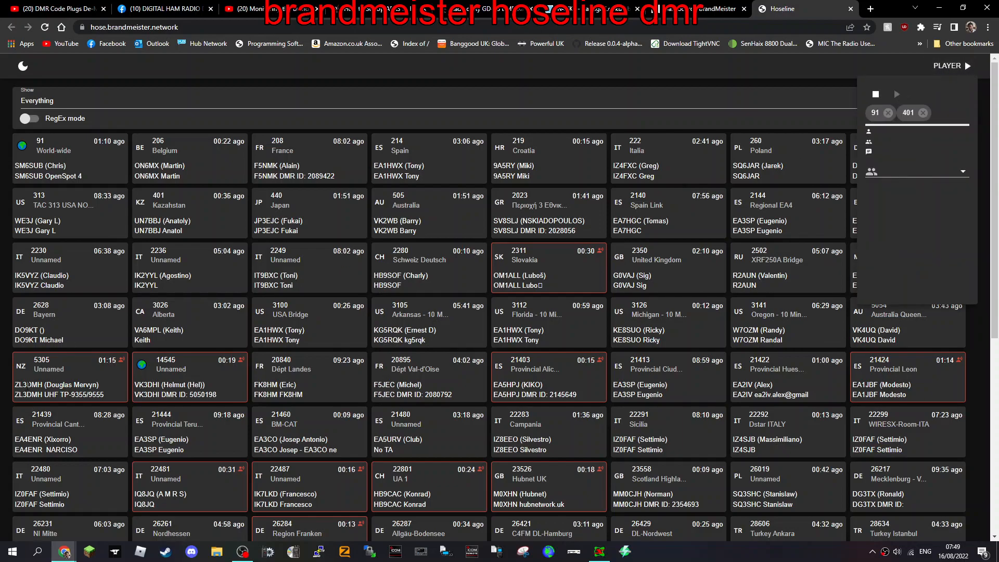
pyautogui.click(42, 359)
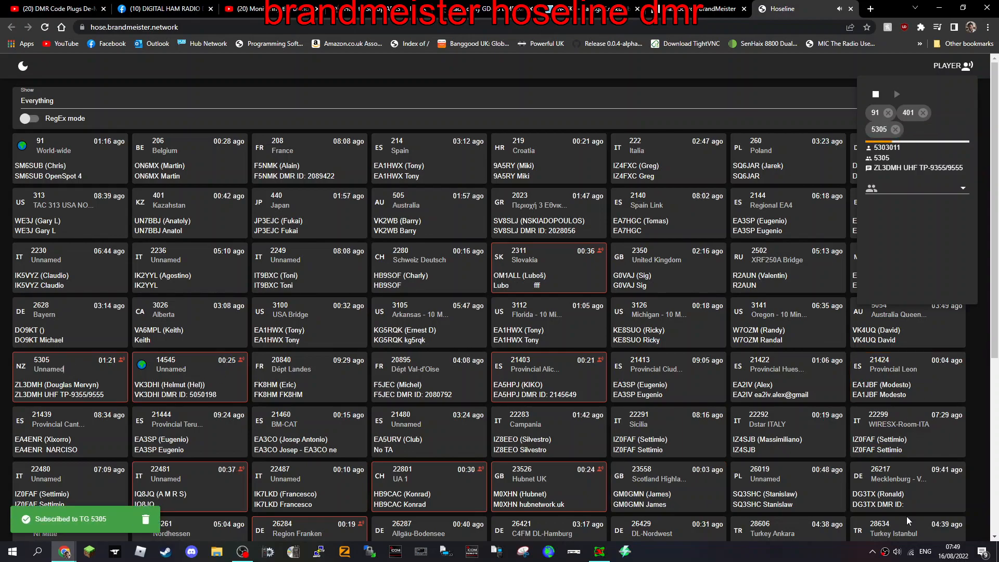
pyautogui.click(898, 552)
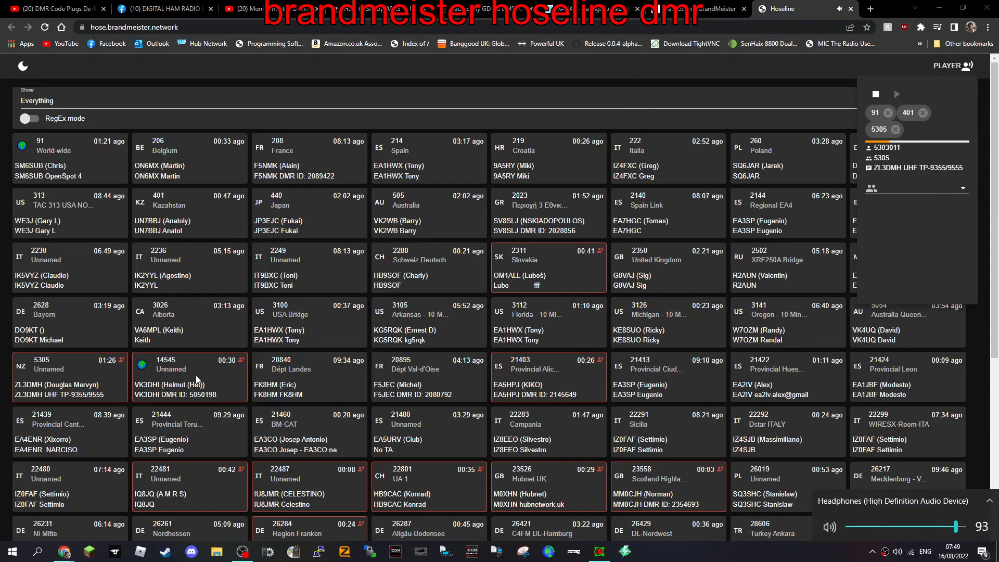
pyautogui.click(165, 370)
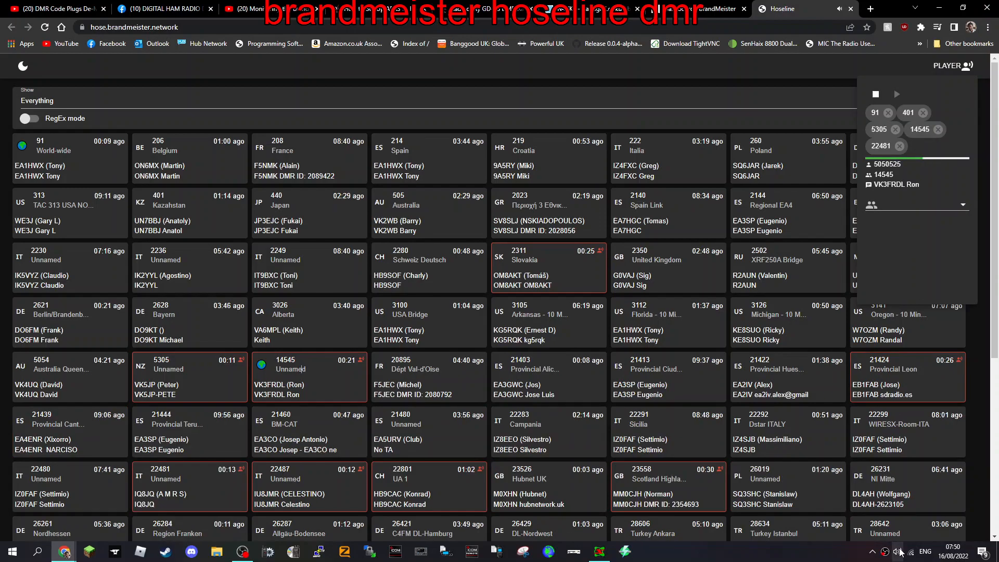
# Remove talkgroups 14545, 91 and another from the player subscriptions.
pyautogui.click(898, 552)
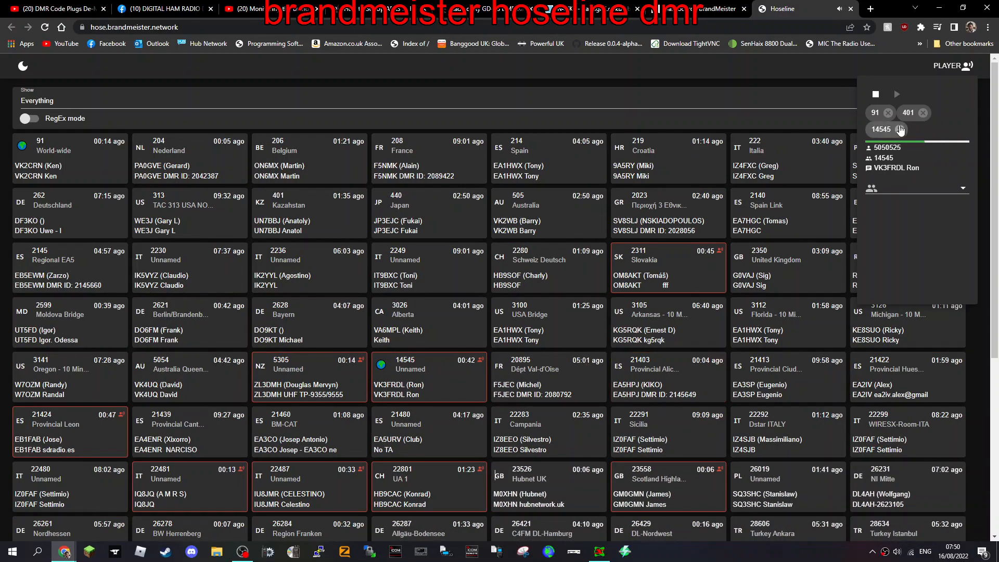
pyautogui.click(922, 112)
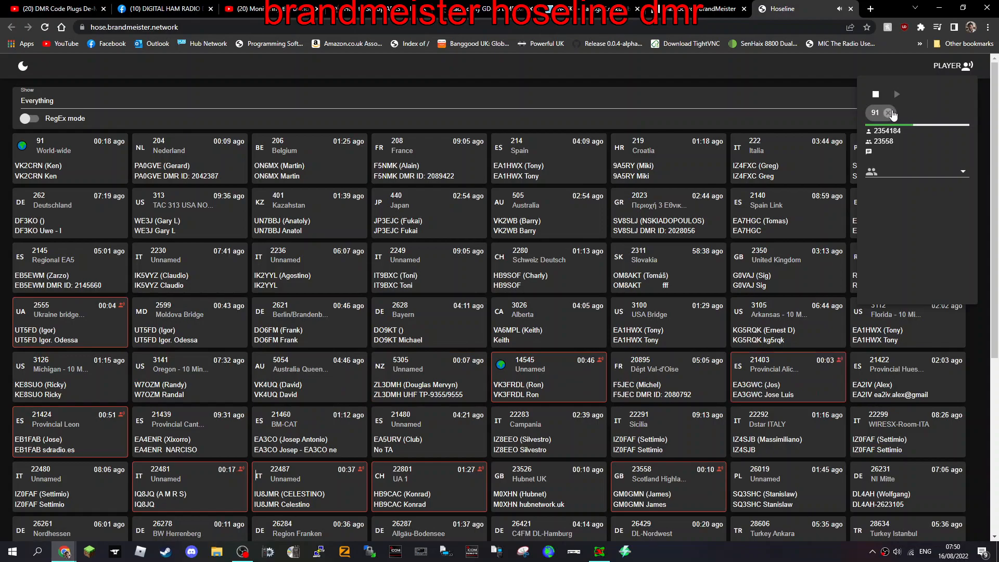
pyautogui.click(890, 113)
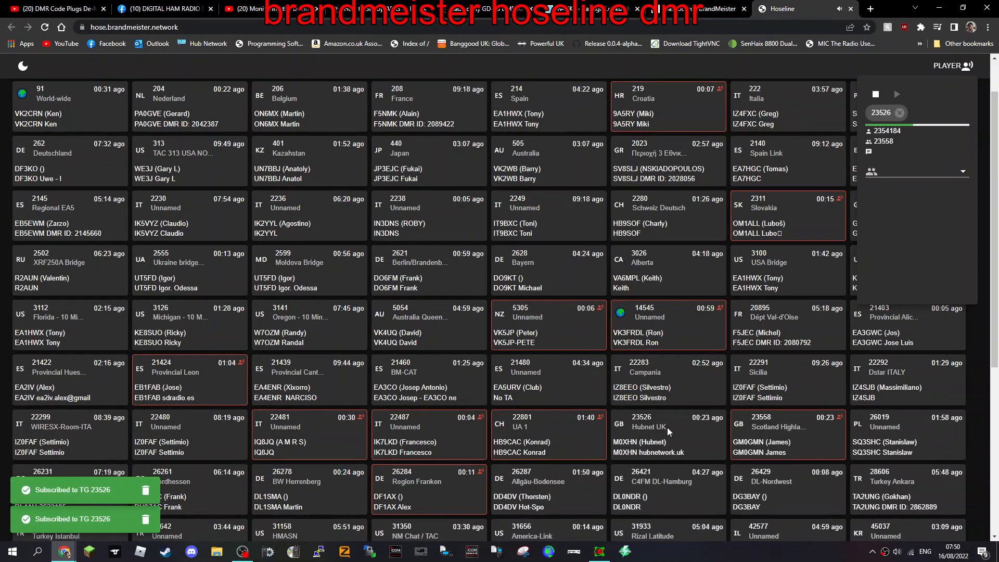
pyautogui.moveTo(921, 122)
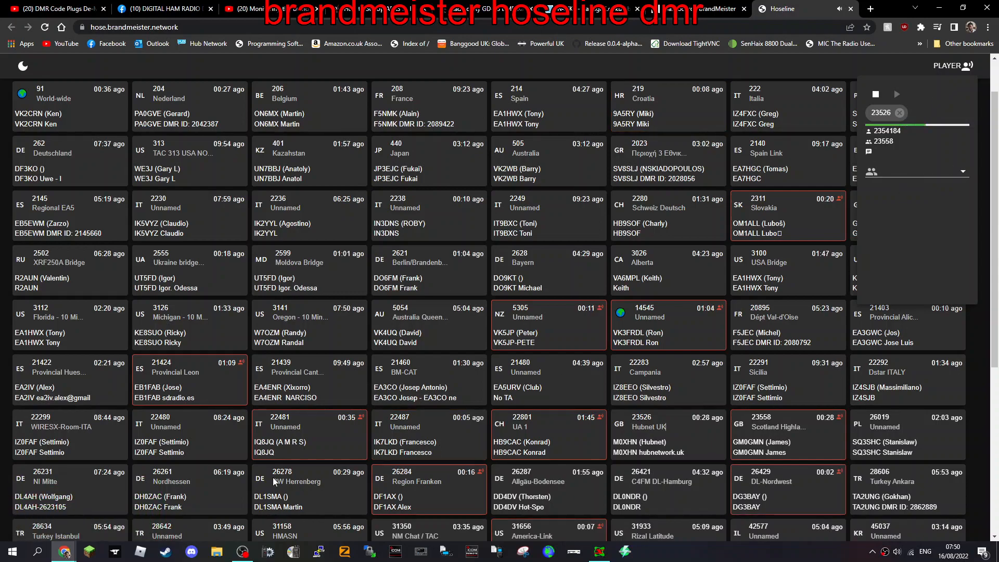
# Subscribe to talkgroup 21424, then clear all subscriptions and stop audio playback.
pyautogui.scroll(-3)
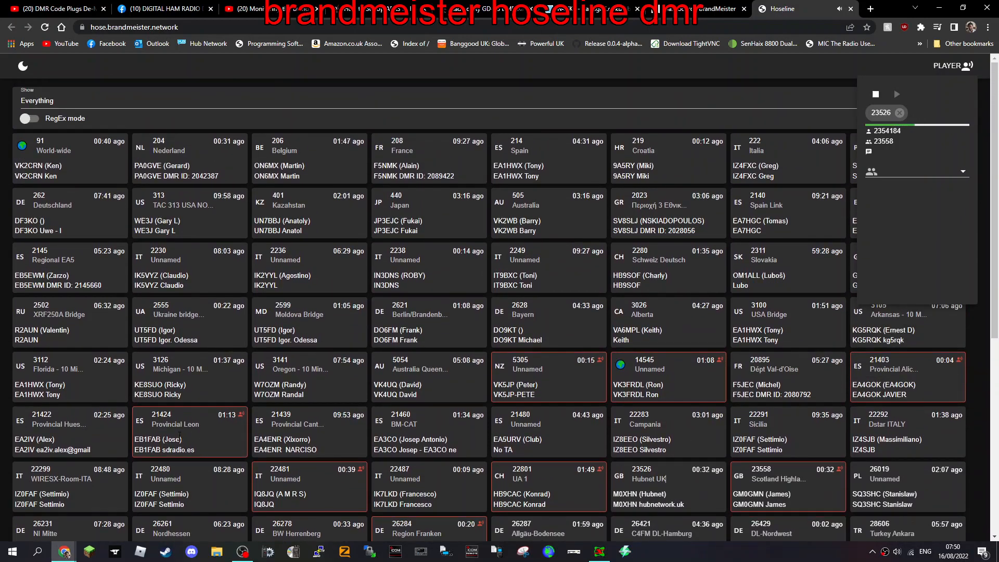
pyautogui.click(175, 424)
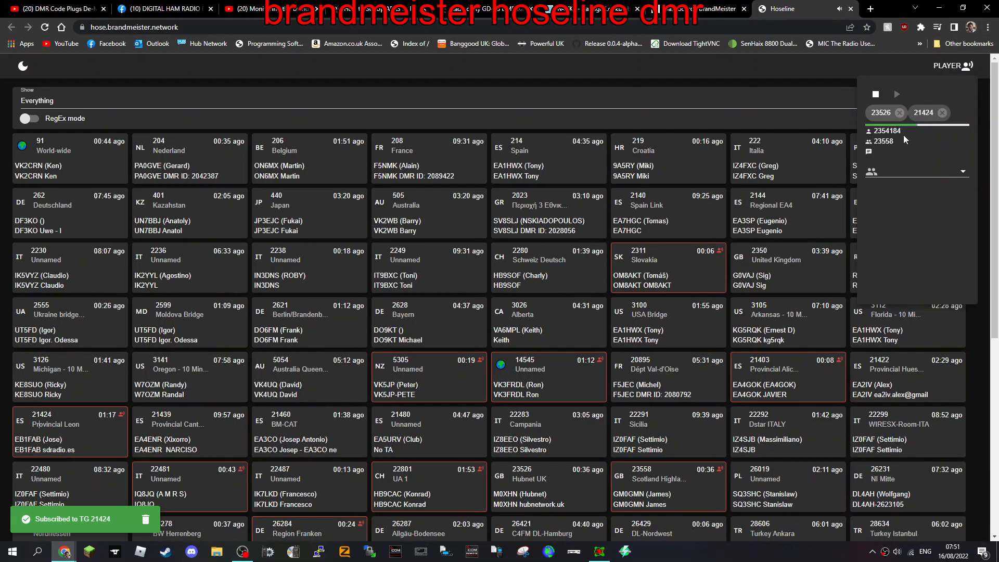
pyautogui.click(899, 112)
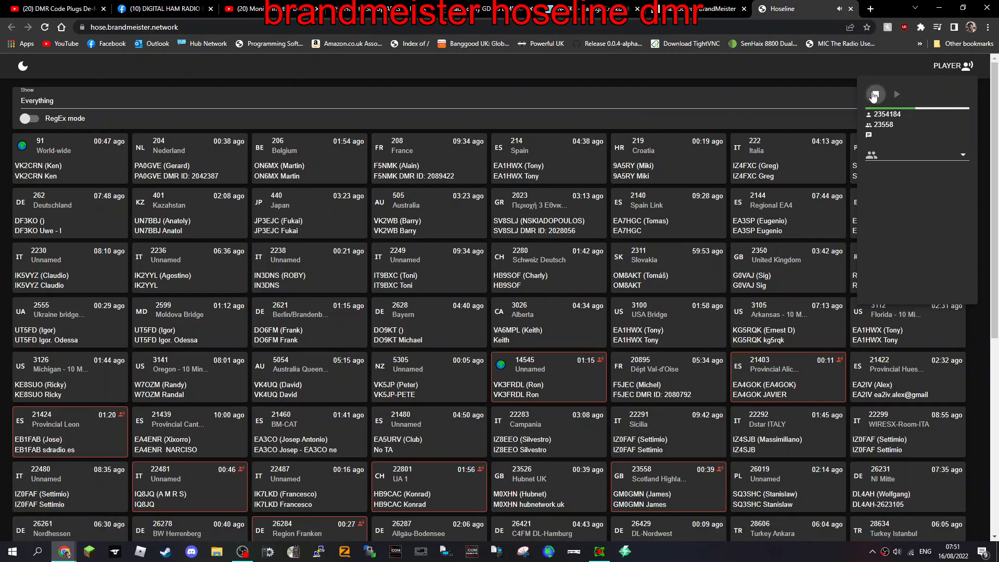
pyautogui.click(874, 95)
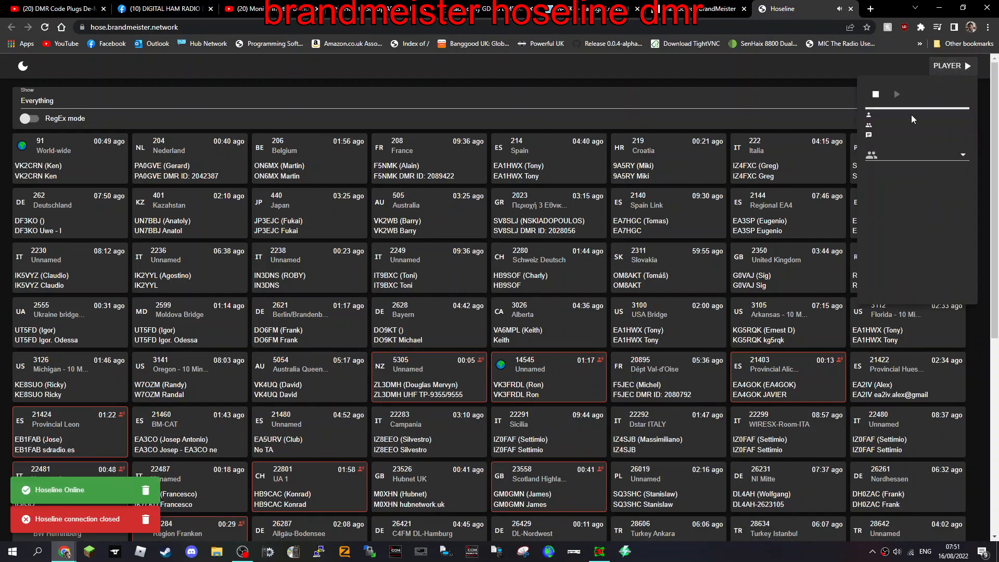
# Scroll the talkgroup grid down toward the 26284 Region Franken tile.
pyautogui.scroll(-3)
pyautogui.write('26284')
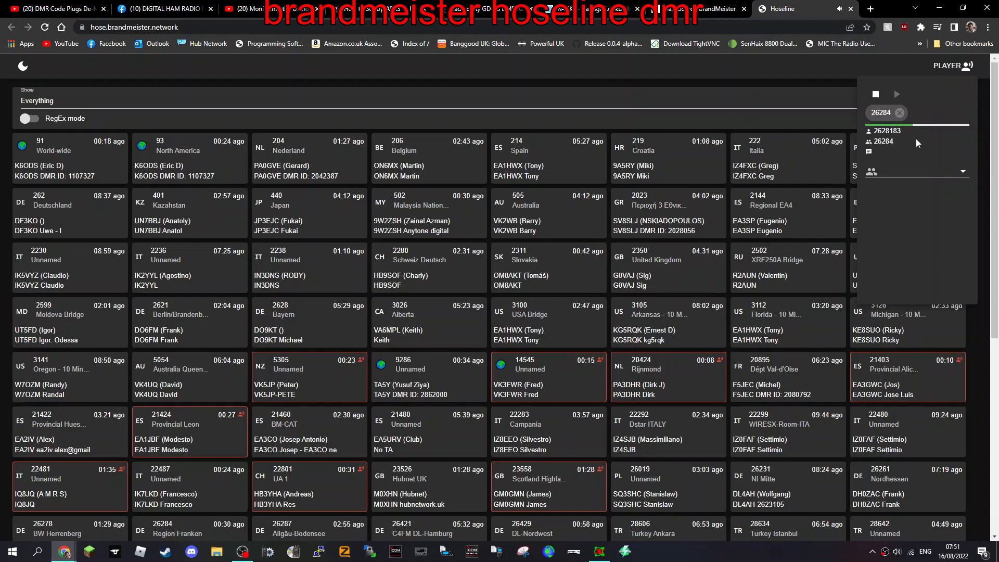
pyautogui.click(714, 8)
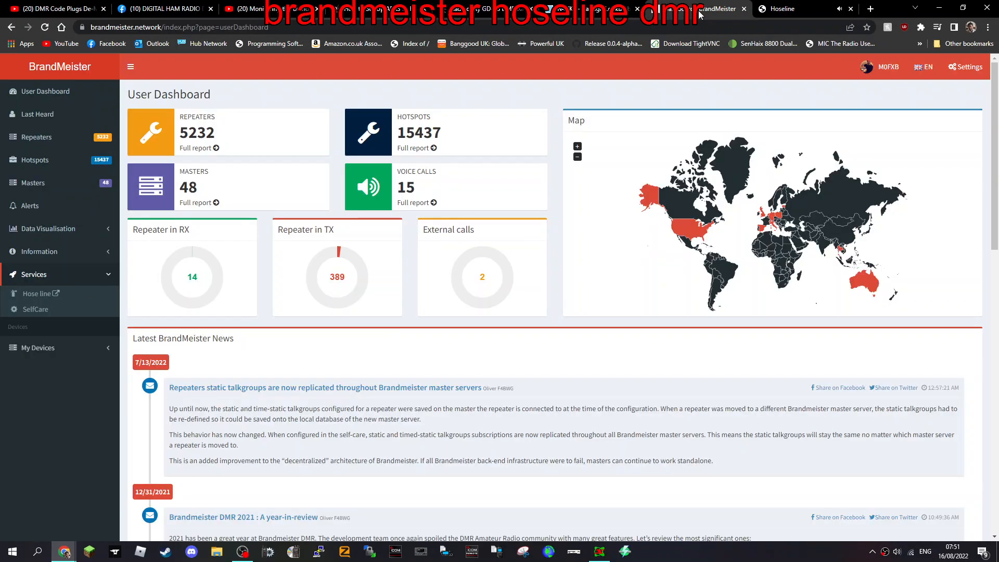
pyautogui.moveTo(30, 321)
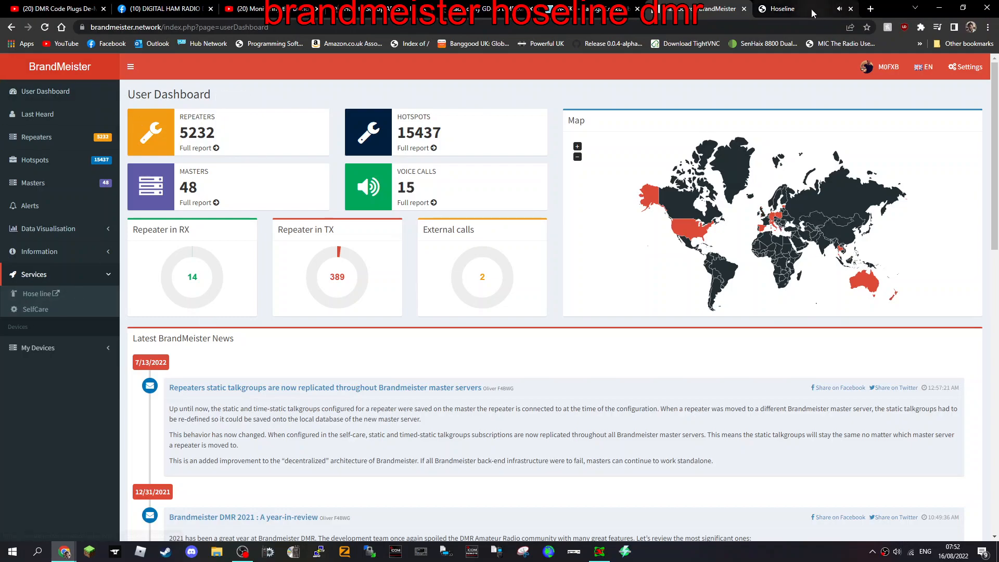
pyautogui.click(781, 8)
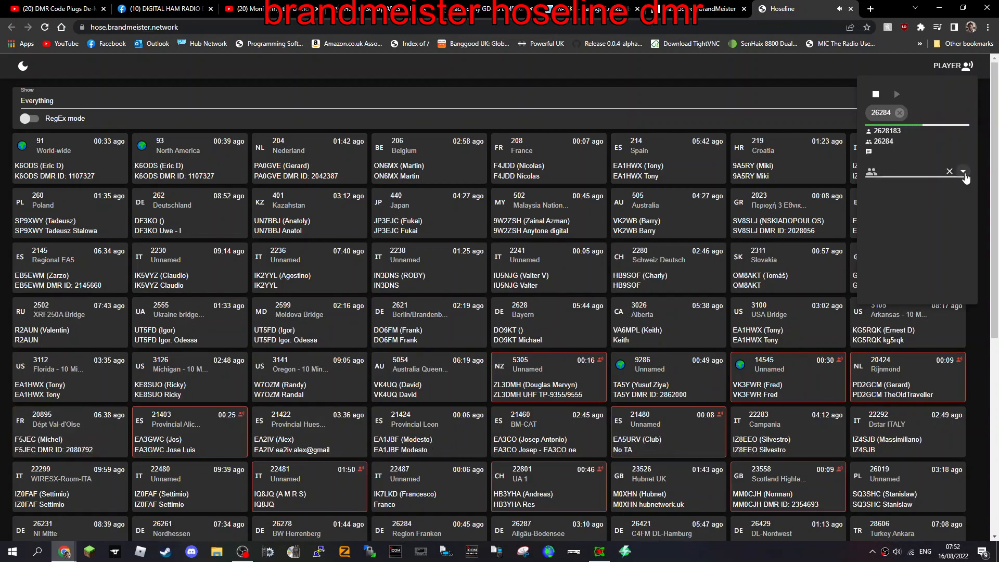
# Add World-wide talkgroup 91 from the player dropdown and hide the player panel.
pyautogui.click(963, 171)
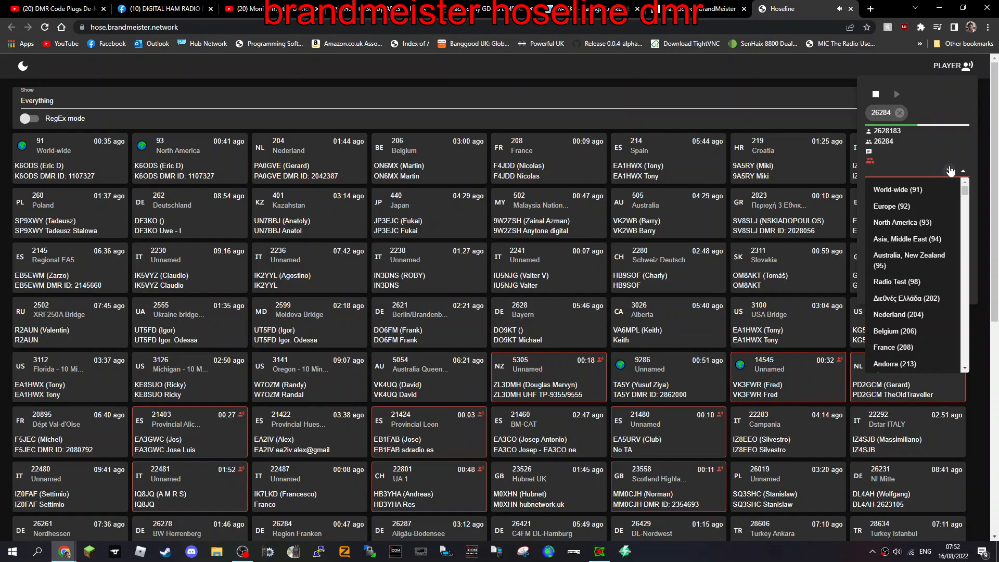
pyautogui.click(898, 190)
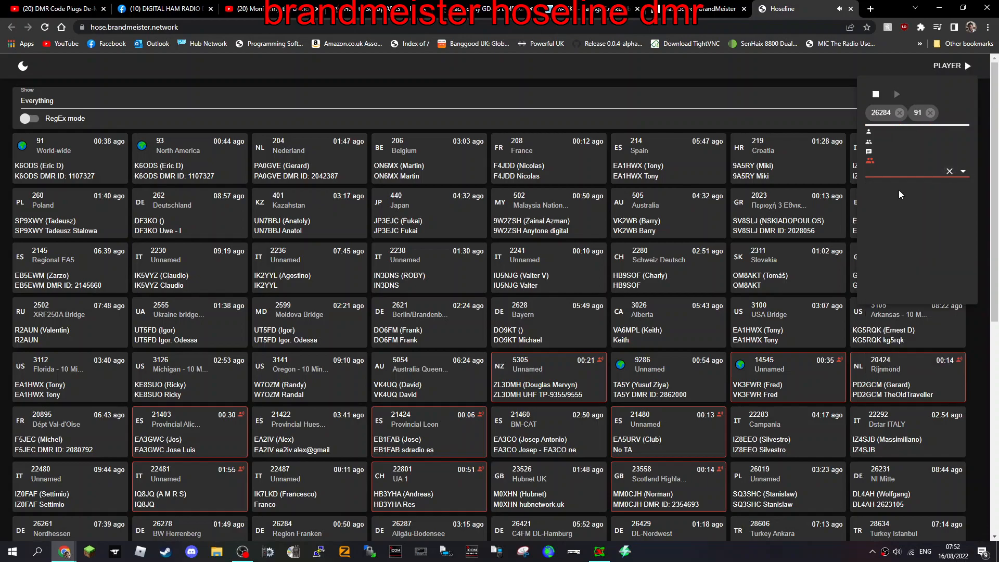
pyautogui.click(947, 65)
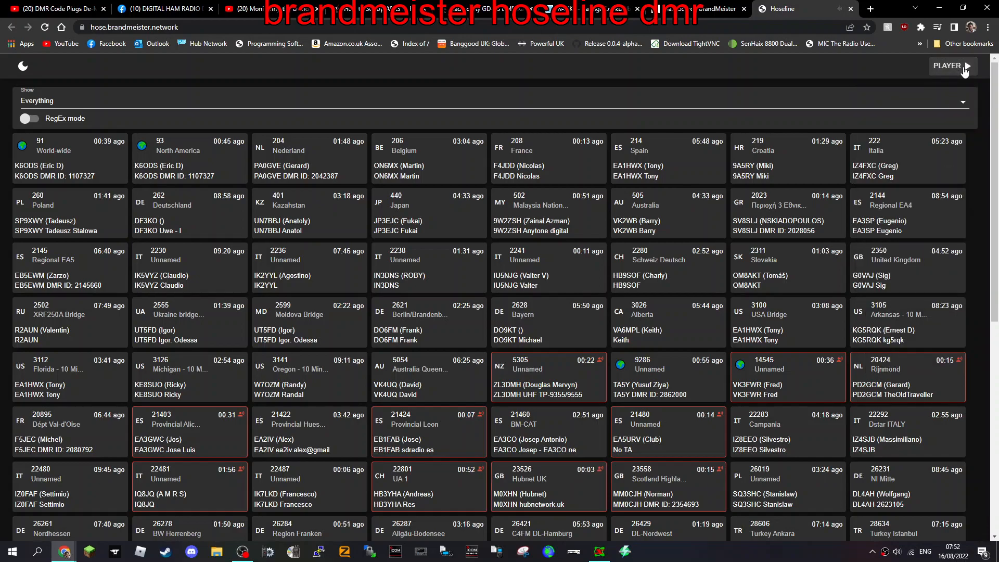